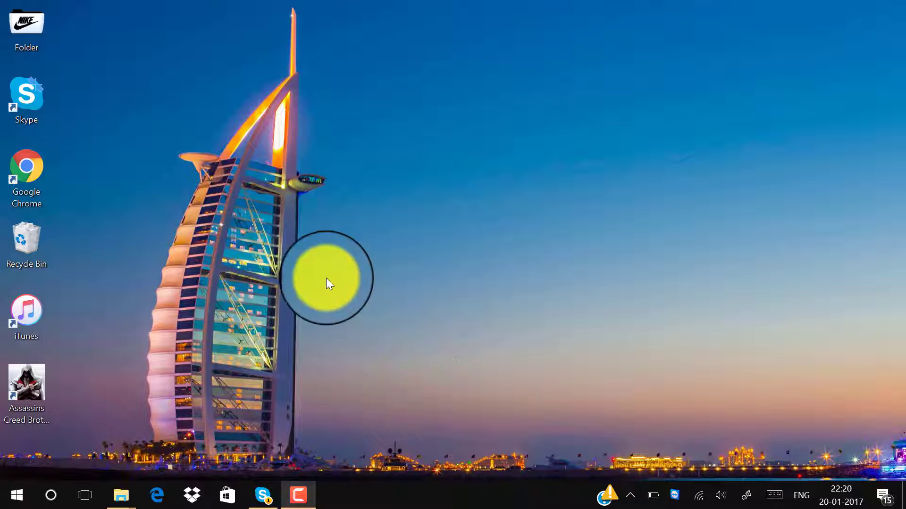
pyautogui.moveTo(159, 35)
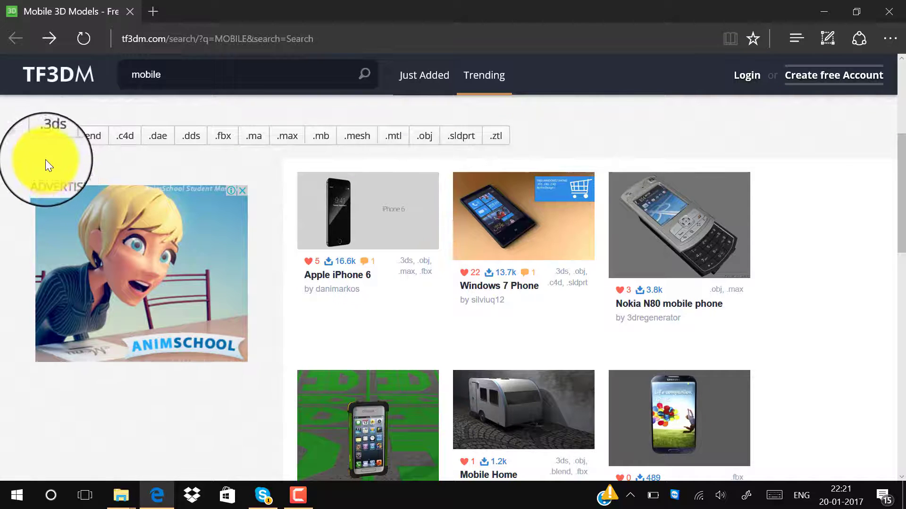
# Step: Filter the free mobile model listings to .3ds format and browse down to the Apple iPhone 6
pyautogui.click(53, 125)
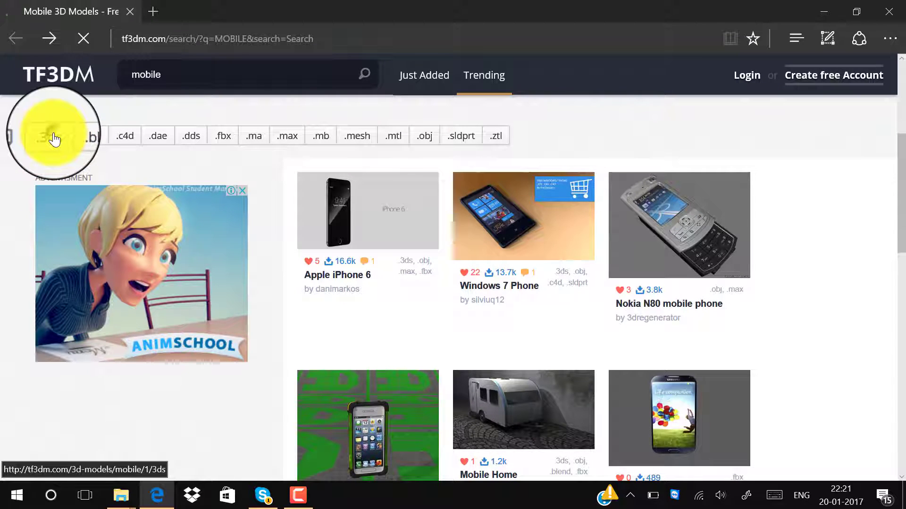
pyautogui.moveTo(177, 187)
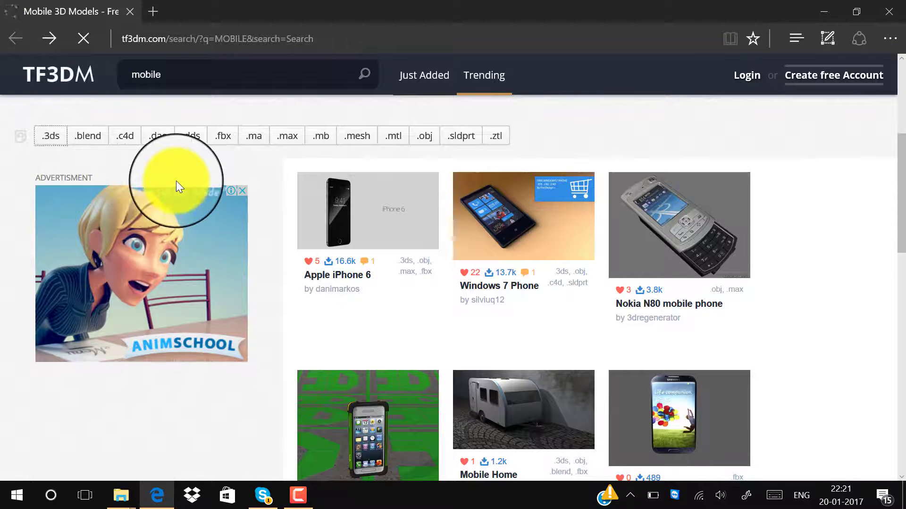
pyautogui.click(50, 134)
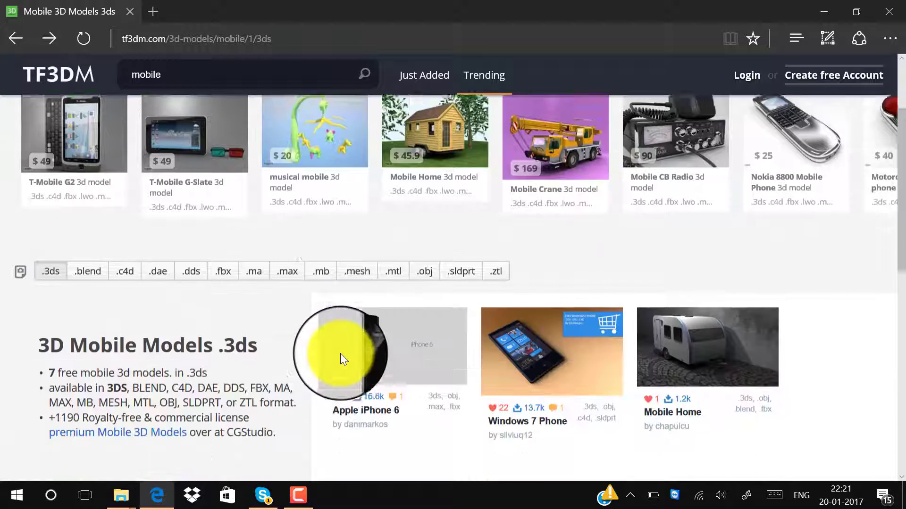
pyautogui.scroll(-3)
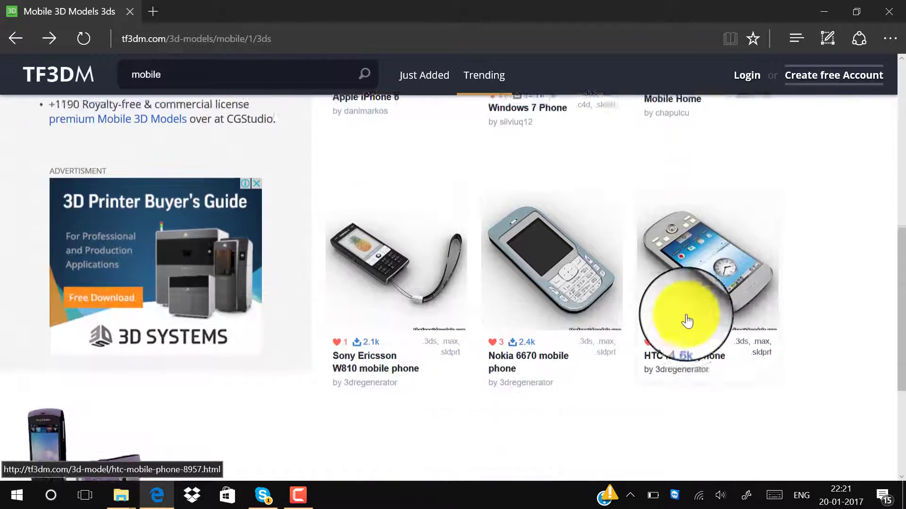
pyautogui.scroll(-3)
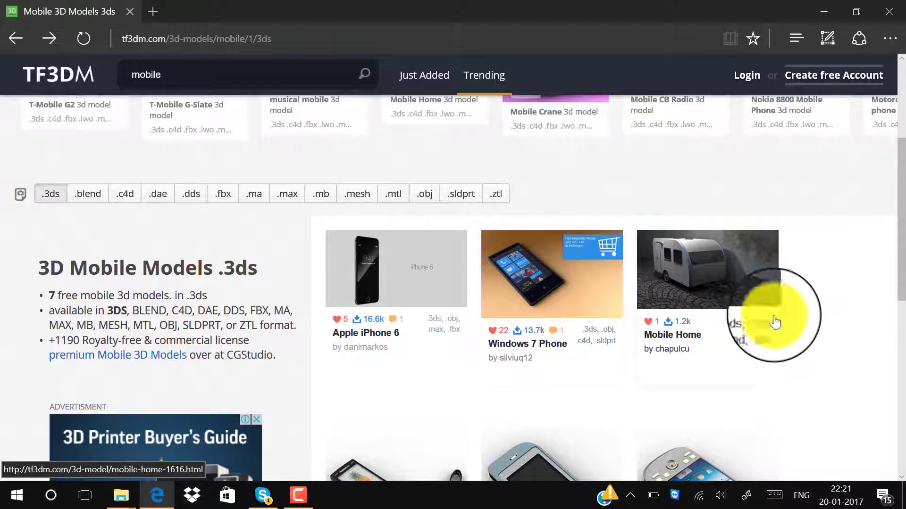
pyautogui.scroll(-3)
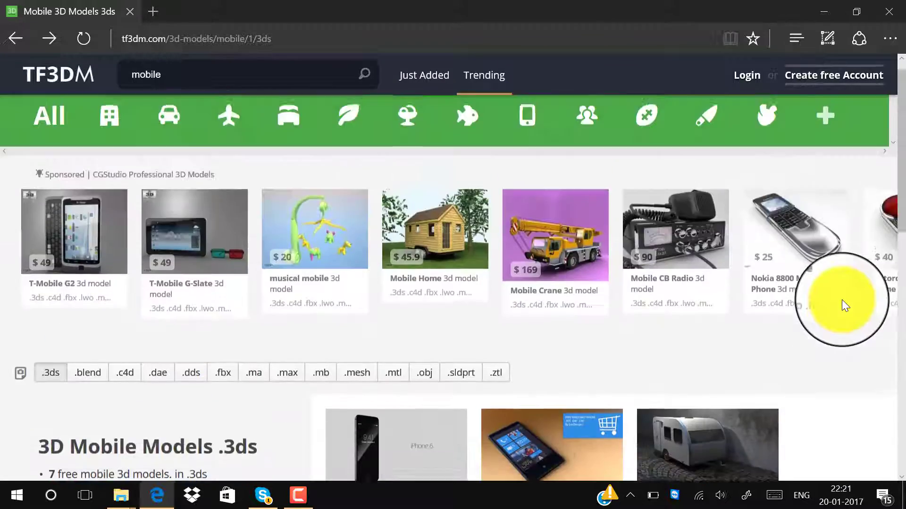
pyautogui.scroll(-3)
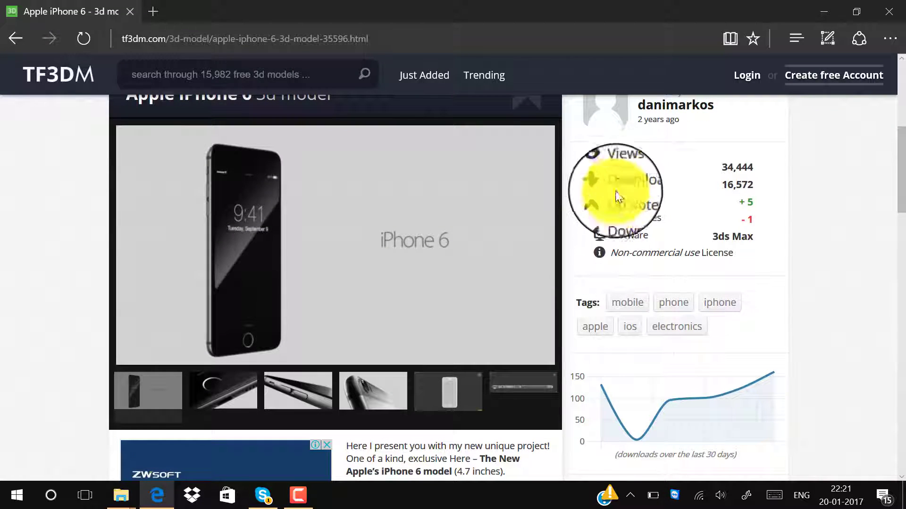
# Step: Start downloading the Apple iPhone 6 model's 6.27 MB archive from its page
pyautogui.scroll(-3)
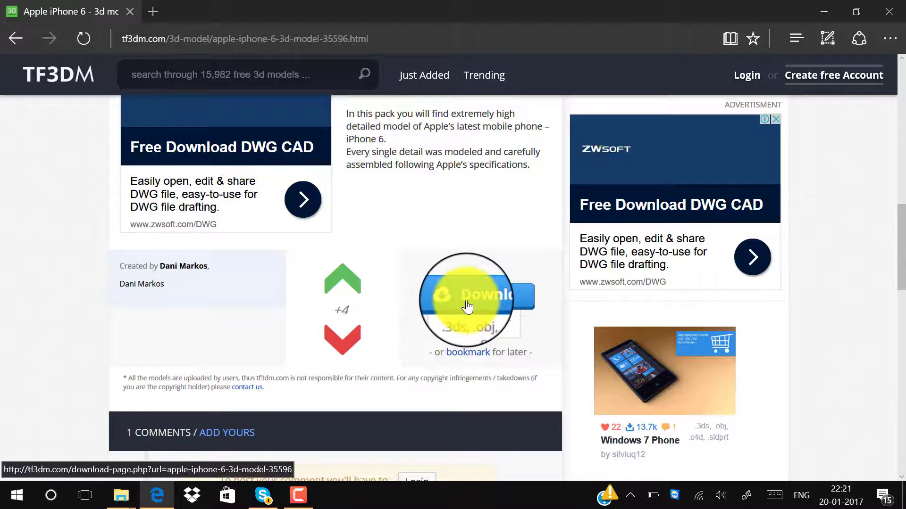
pyautogui.click(469, 300)
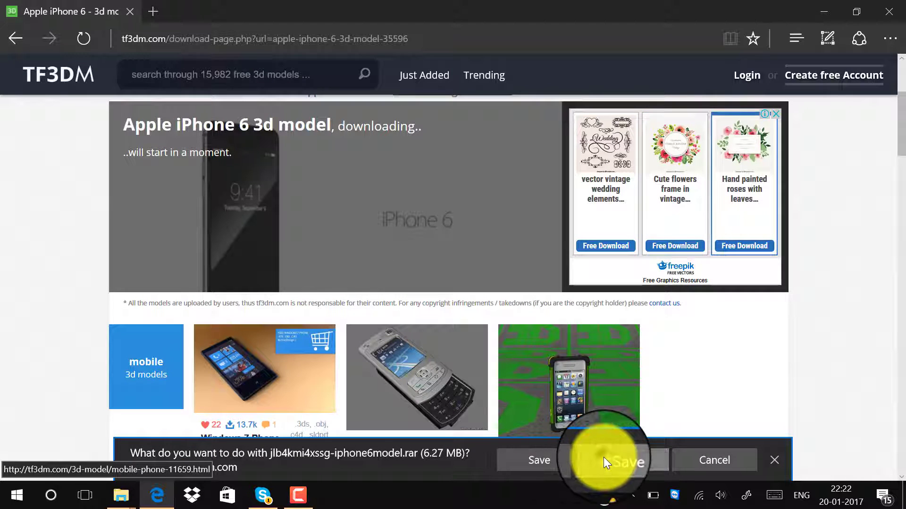
# Step: Save the downloaded iPhone 6 archive onto the Windows desktop
pyautogui.click(620, 460)
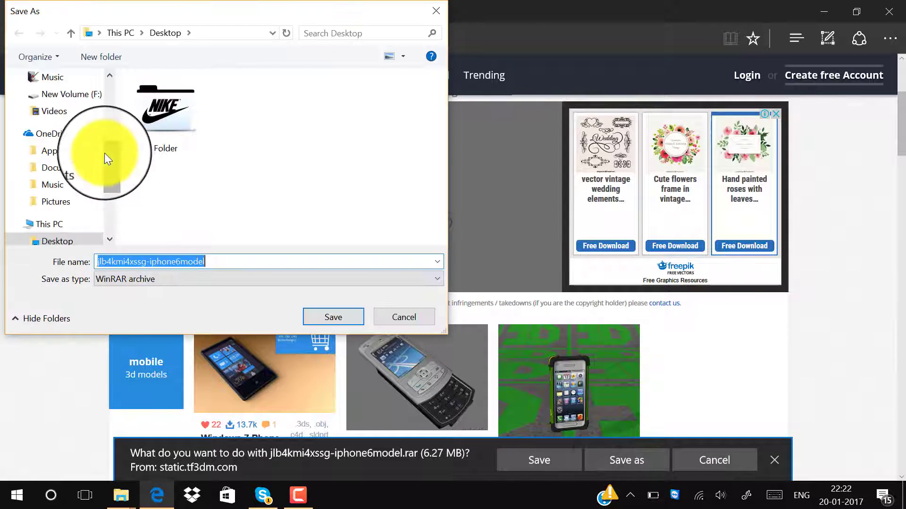
pyautogui.click(333, 317)
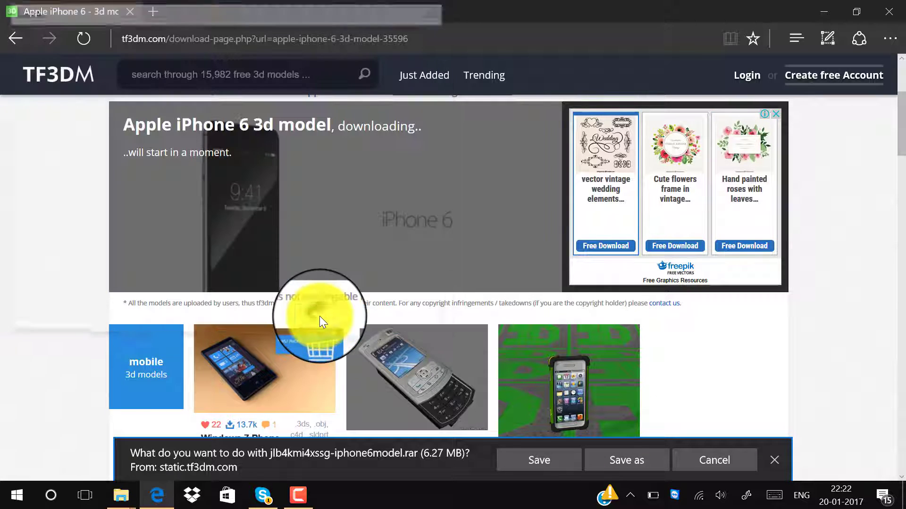
pyautogui.click(538, 461)
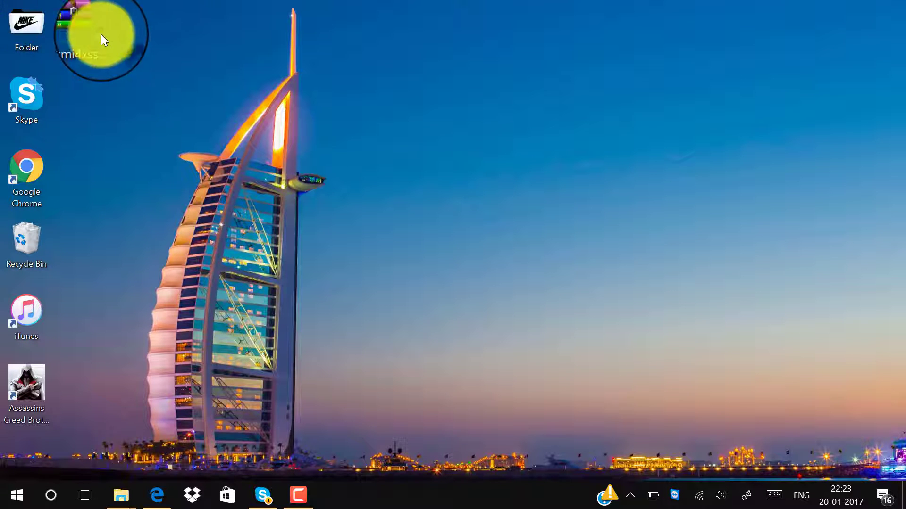
# Step: Extract the four iphone_6 files from the WinRAR archive onto the desktop
pyautogui.rightClick(76, 22)
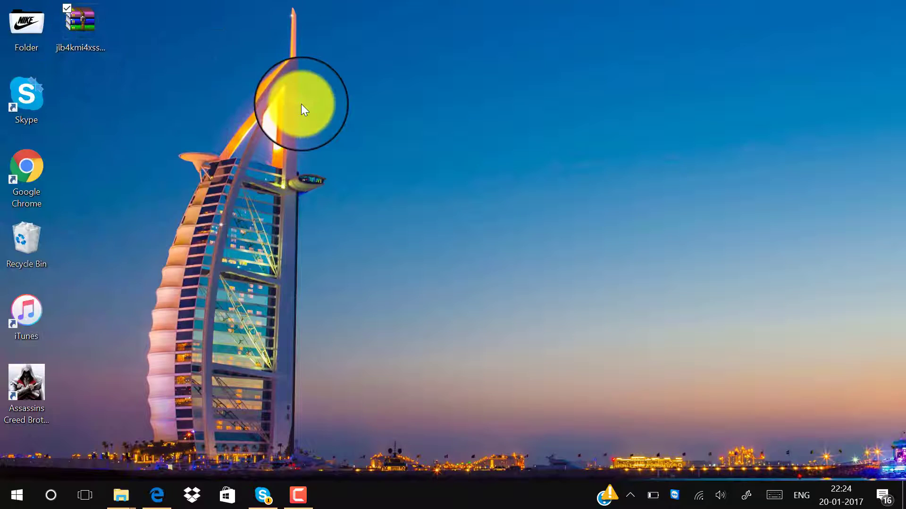
pyautogui.doubleClick(81, 20)
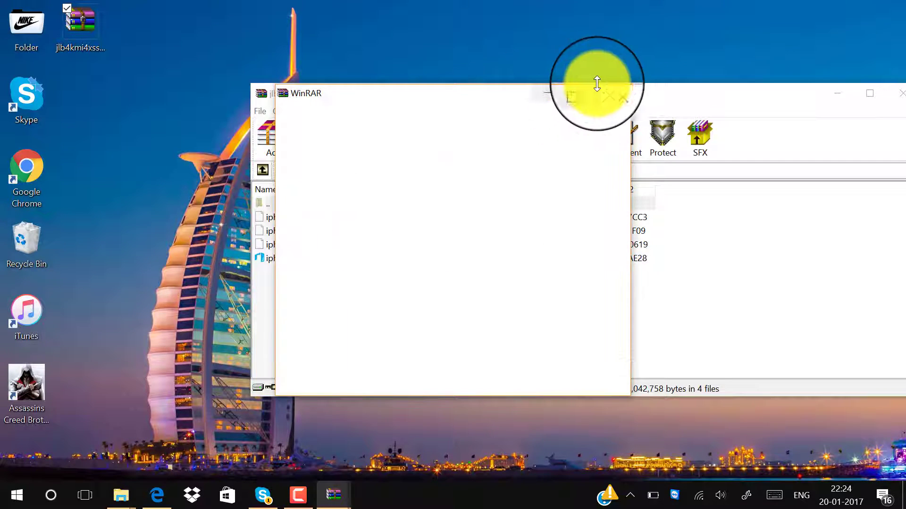
pyautogui.click(900, 93)
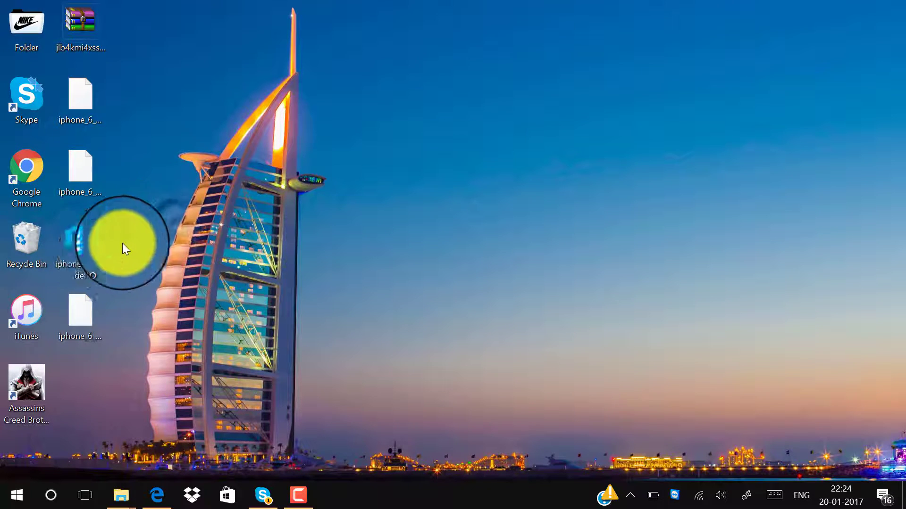
pyautogui.click(16, 495)
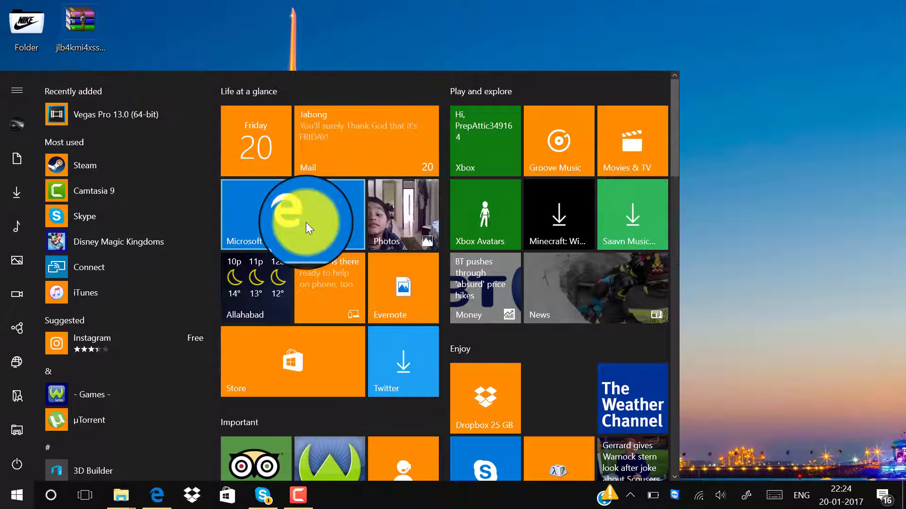
# Step: Launch 3D Builder from the Start menu with a new empty scene
pyautogui.click(93, 470)
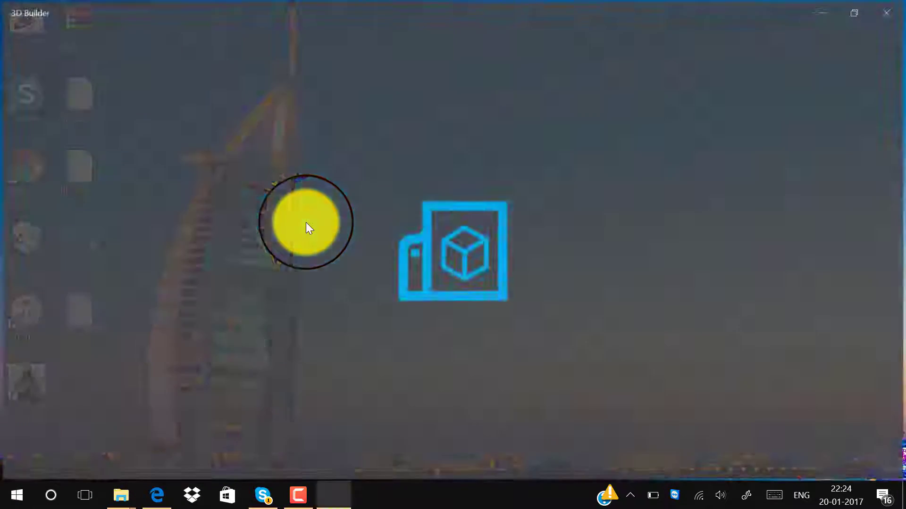
pyautogui.click(454, 248)
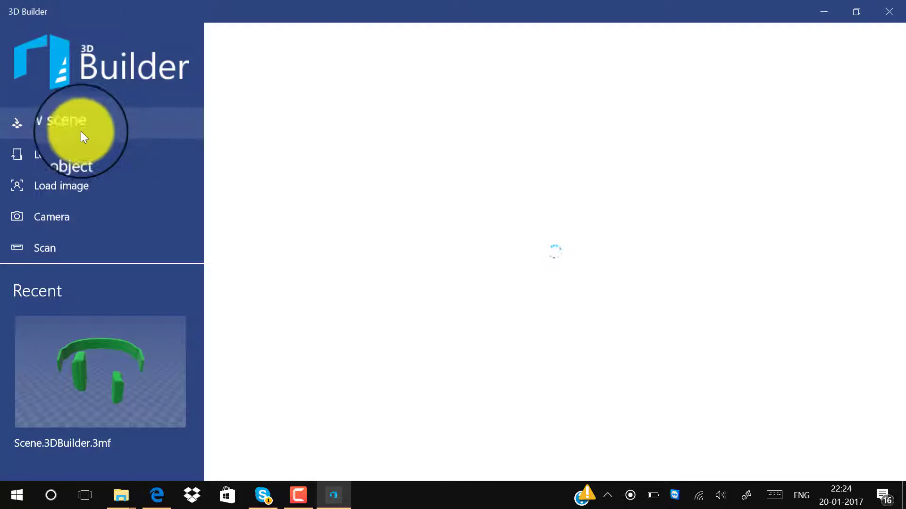
pyautogui.click(66, 121)
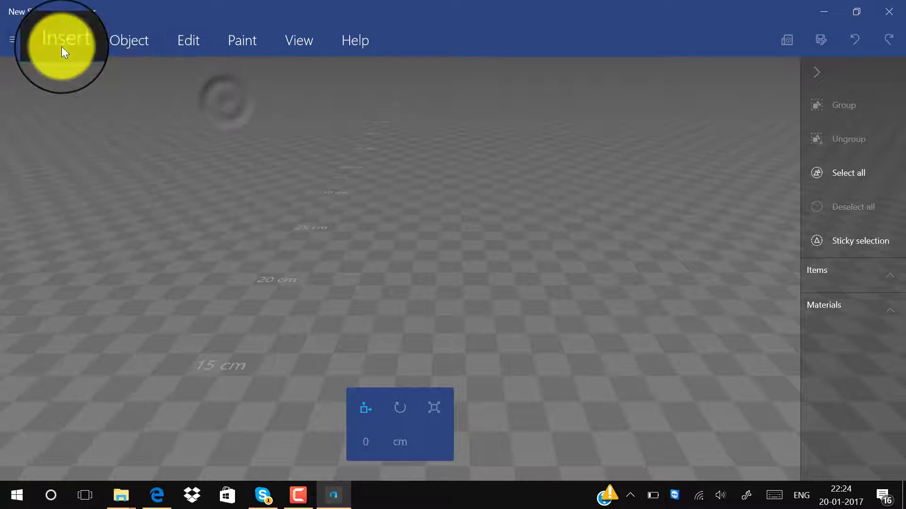
# Step: Add the iphone_6_model file from the desktop and load its iphone_6_model.mtl material library
pyautogui.click(64, 41)
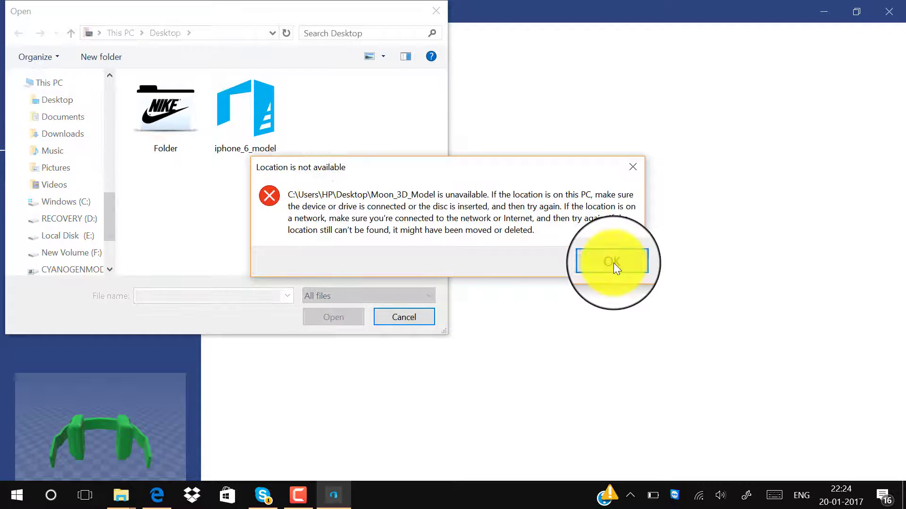
pyautogui.click(609, 261)
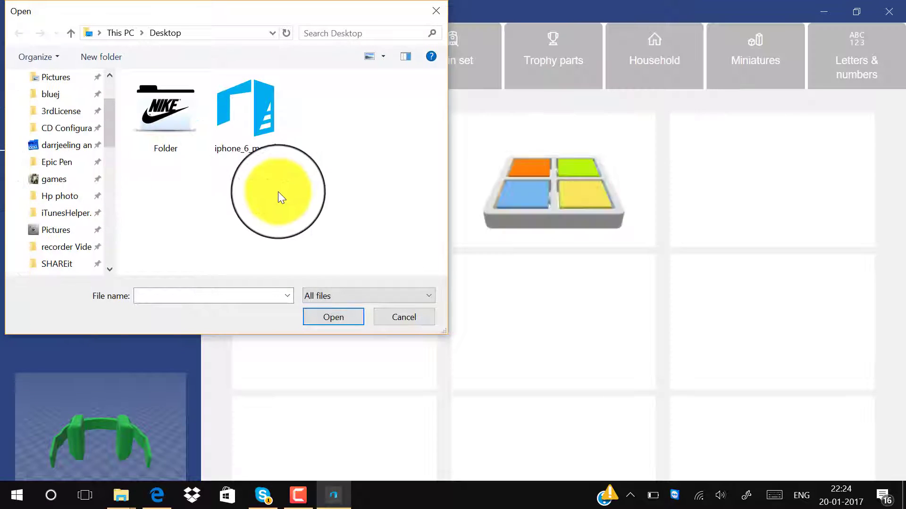
pyautogui.click(245, 106)
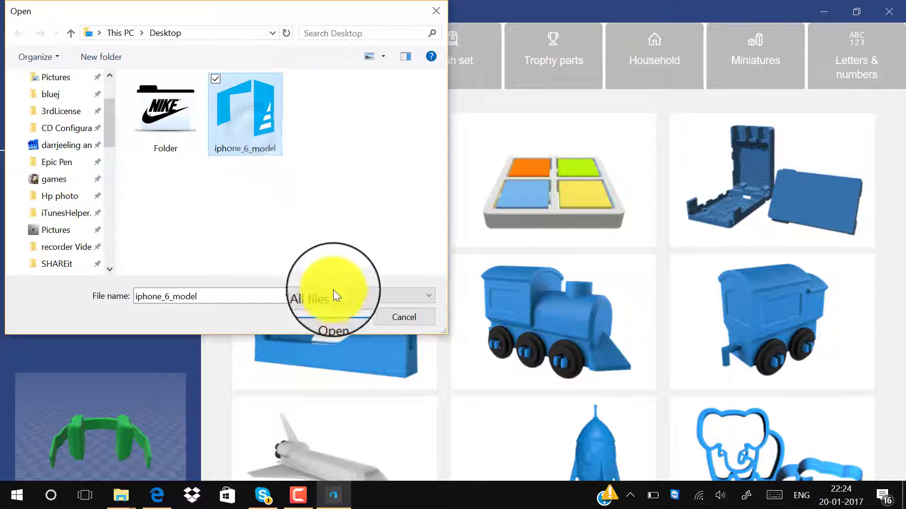
pyautogui.click(333, 330)
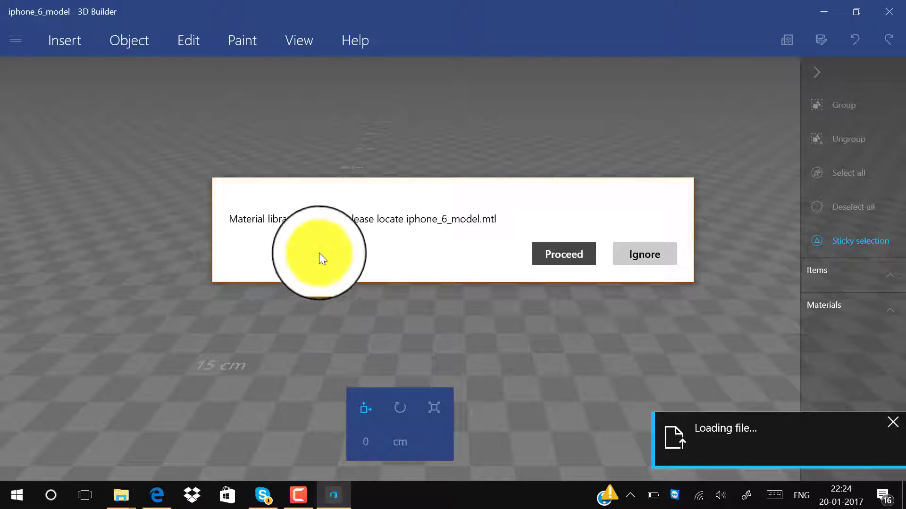
pyautogui.click(563, 254)
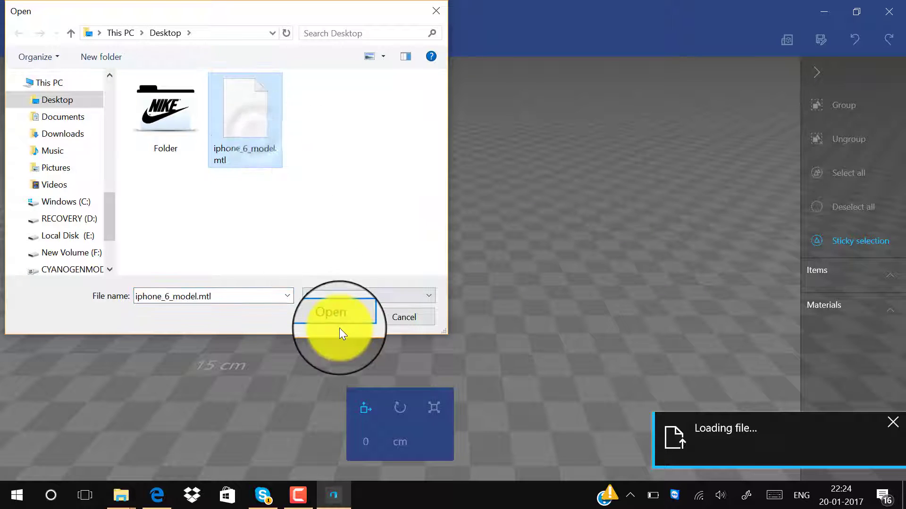
pyautogui.click(331, 312)
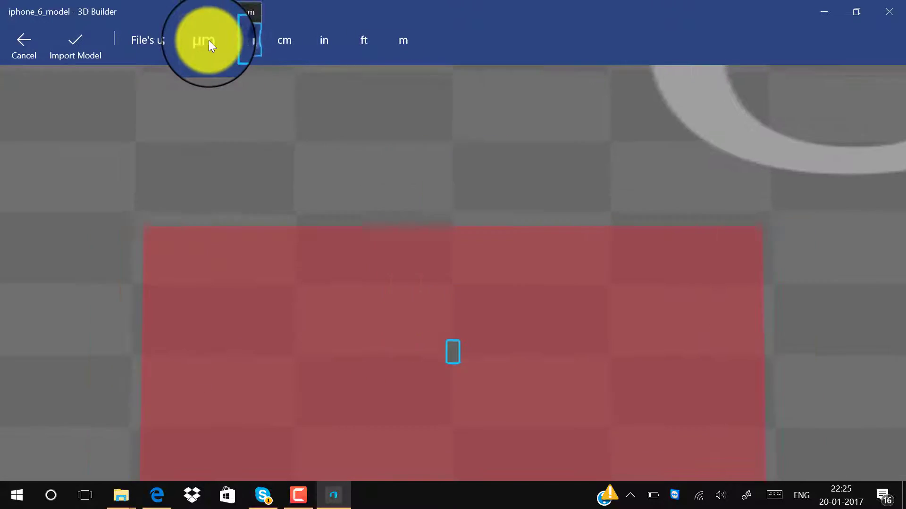
# Step: Import the iPhone model with metre units and inspect it from several angles
pyautogui.click(205, 41)
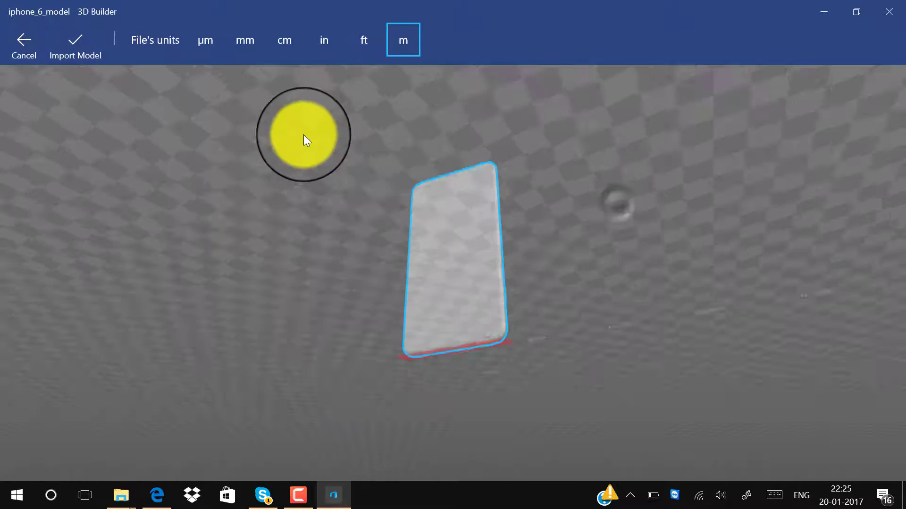
pyautogui.click(363, 40)
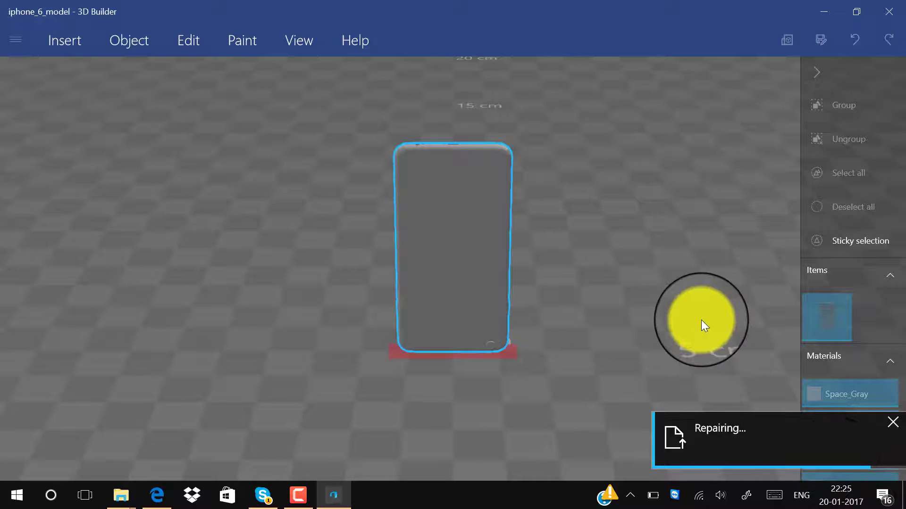
pyautogui.moveTo(701, 321); pyautogui.dragTo(321, 248)
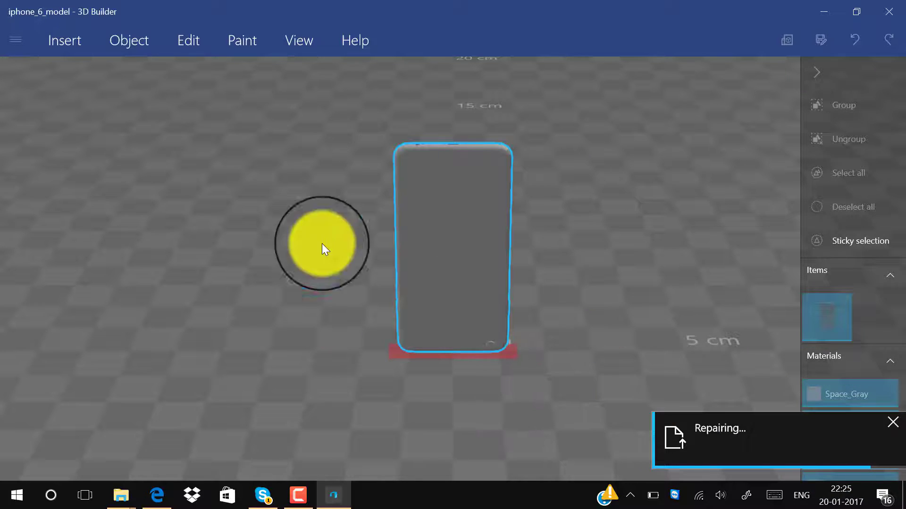
pyautogui.moveTo(323, 243); pyautogui.dragTo(306, 491)
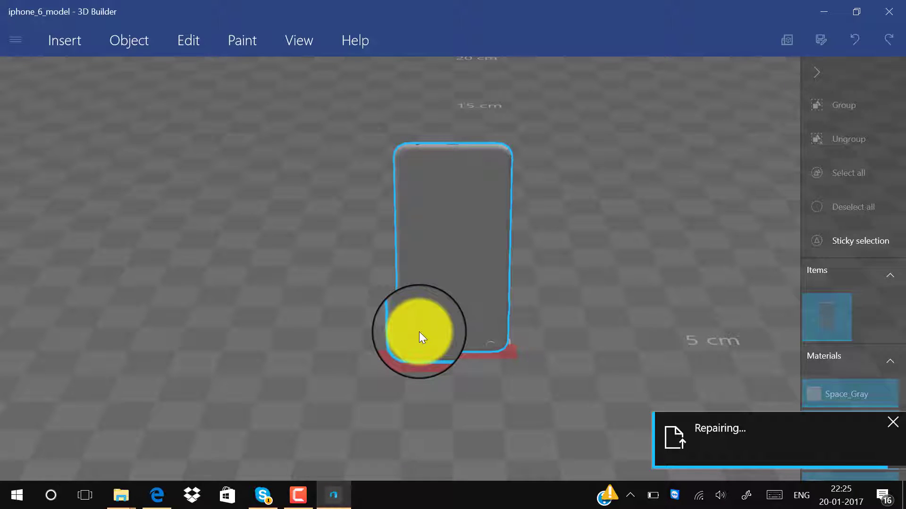
pyautogui.moveTo(422, 338); pyautogui.dragTo(490, 356)
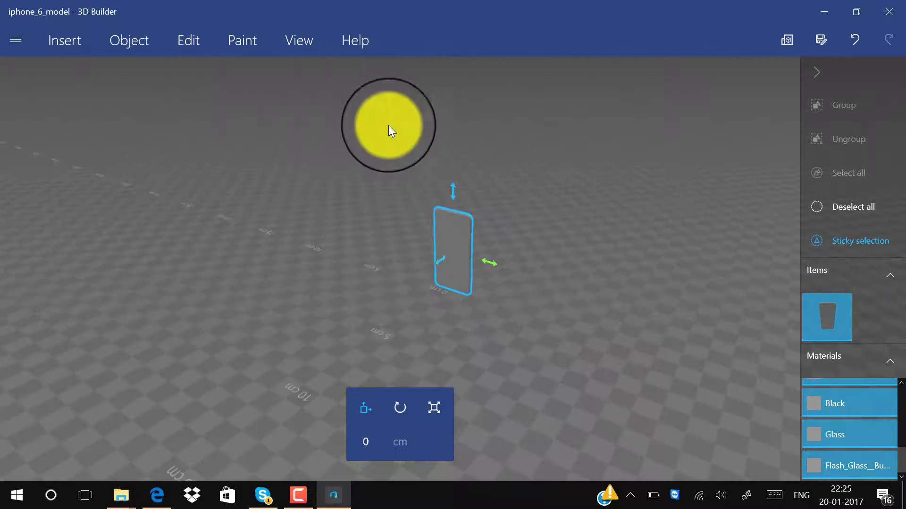
# Step: Paint the phone's front face black with the Paint faces tool
pyautogui.click(243, 41)
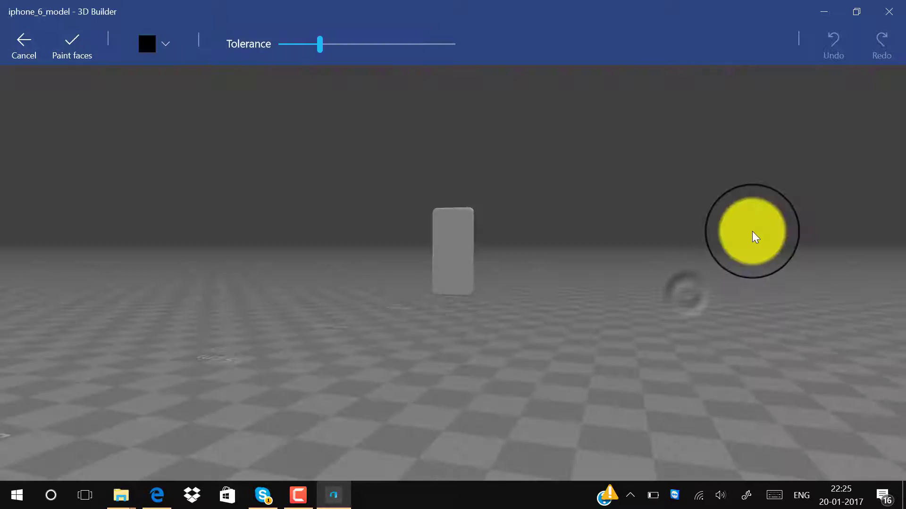
pyautogui.moveTo(751, 231); pyautogui.dragTo(596, 263)
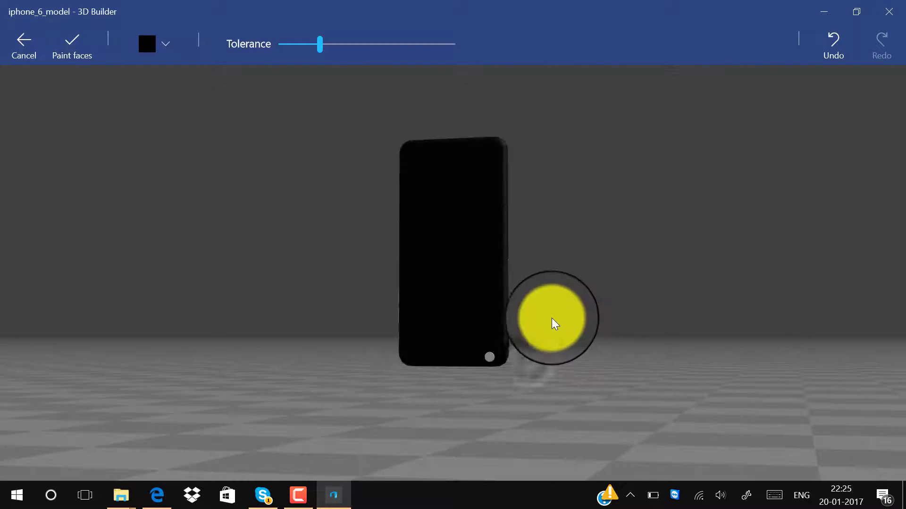
pyautogui.click(165, 44)
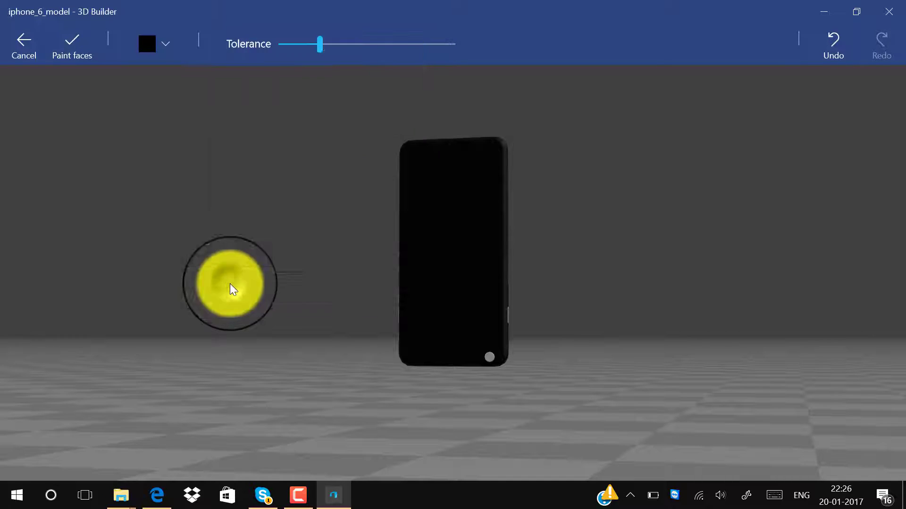
pyautogui.click(166, 43)
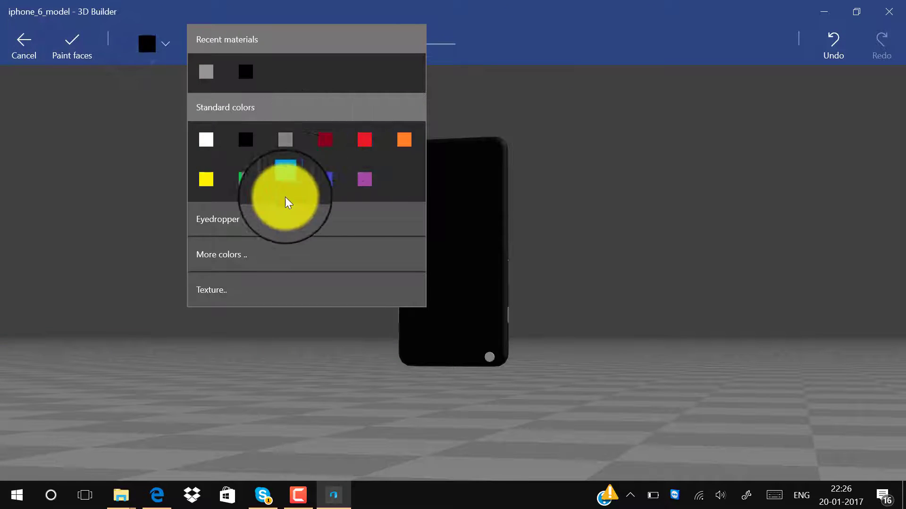
pyautogui.click(220, 254)
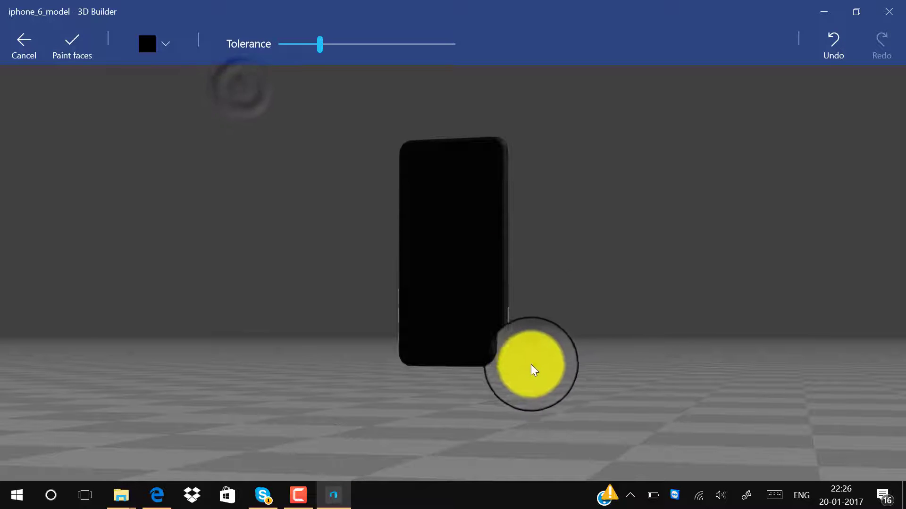
# Step: Paint the phone's side edge black as well
pyautogui.moveTo(532, 370); pyautogui.dragTo(681, 313)
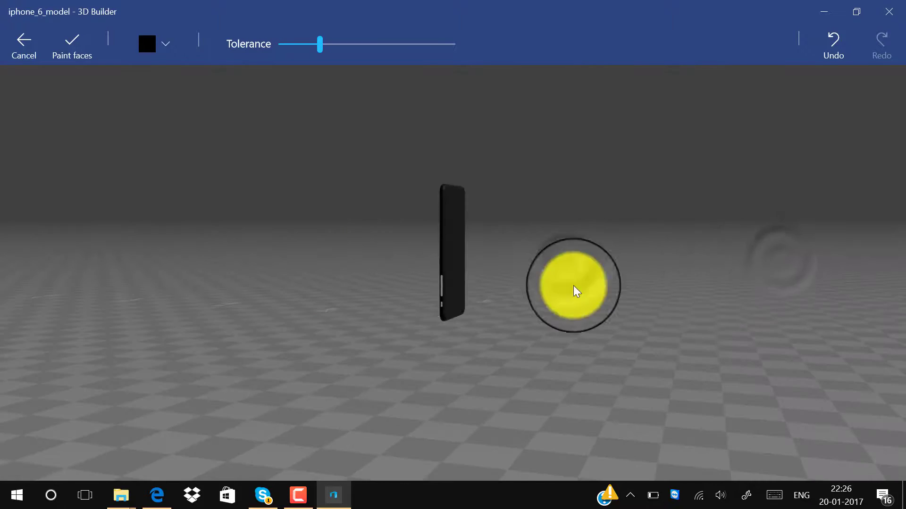
pyautogui.moveTo(575, 290); pyautogui.dragTo(477, 307)
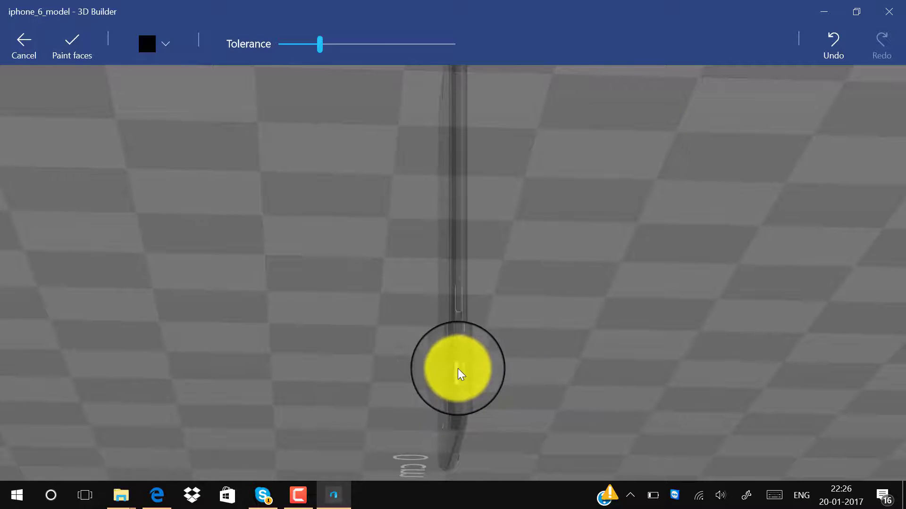
pyautogui.click(166, 44)
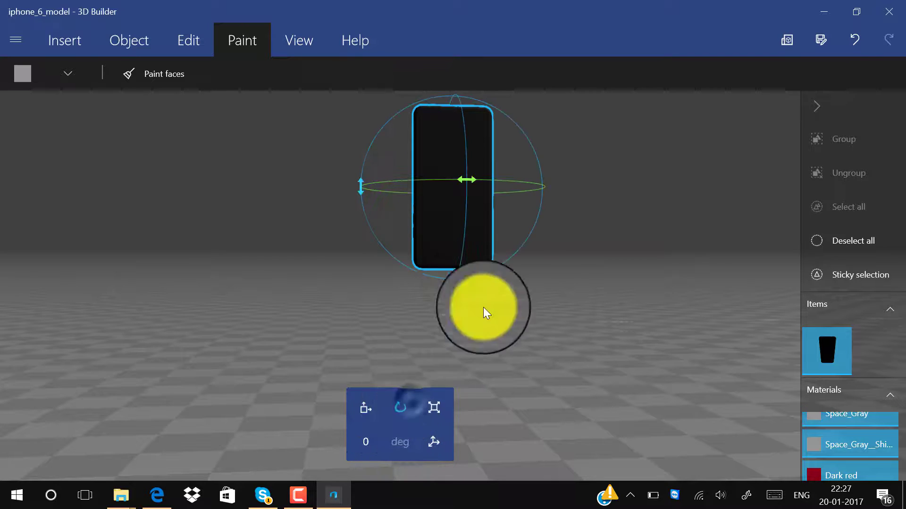
# Step: Rotate the phone to stand upright, then move it about 3.28 cm sideways
pyautogui.moveTo(484, 312); pyautogui.dragTo(361, 193)
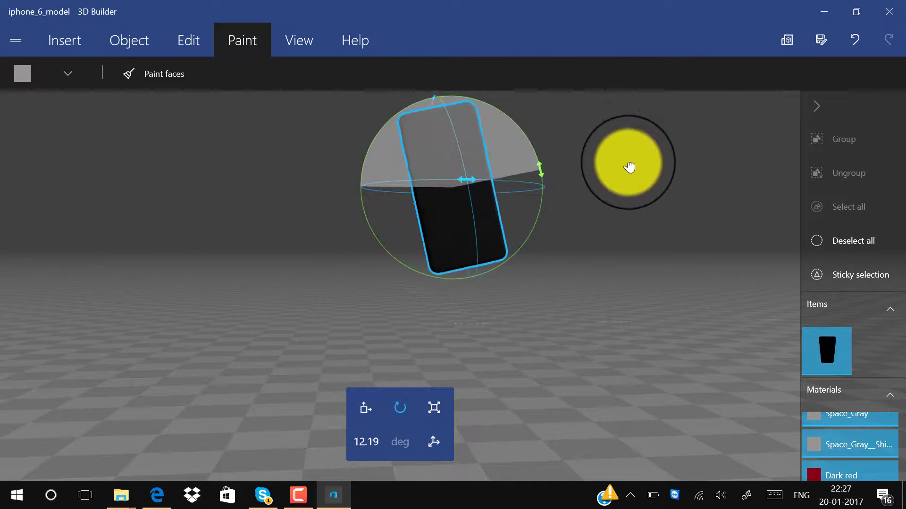
pyautogui.moveTo(629, 167); pyautogui.dragTo(626, 199)
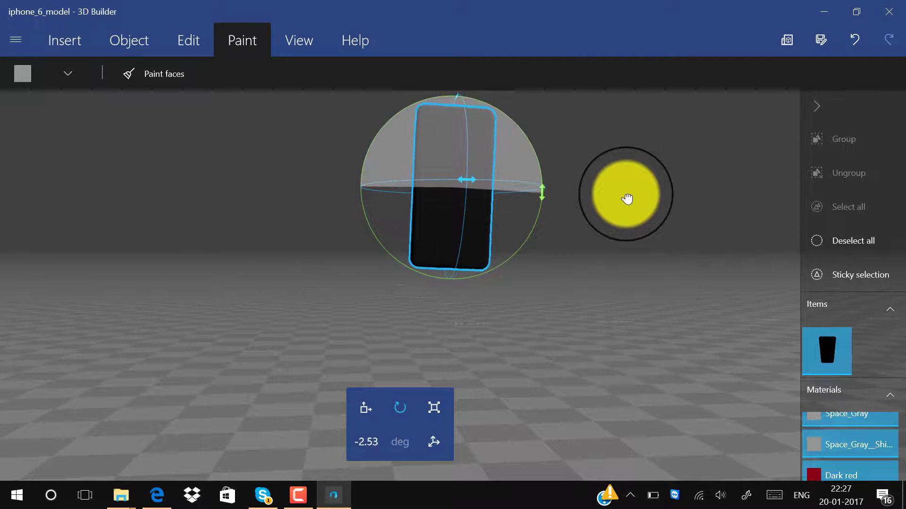
pyautogui.moveTo(626, 198); pyautogui.dragTo(444, 357)
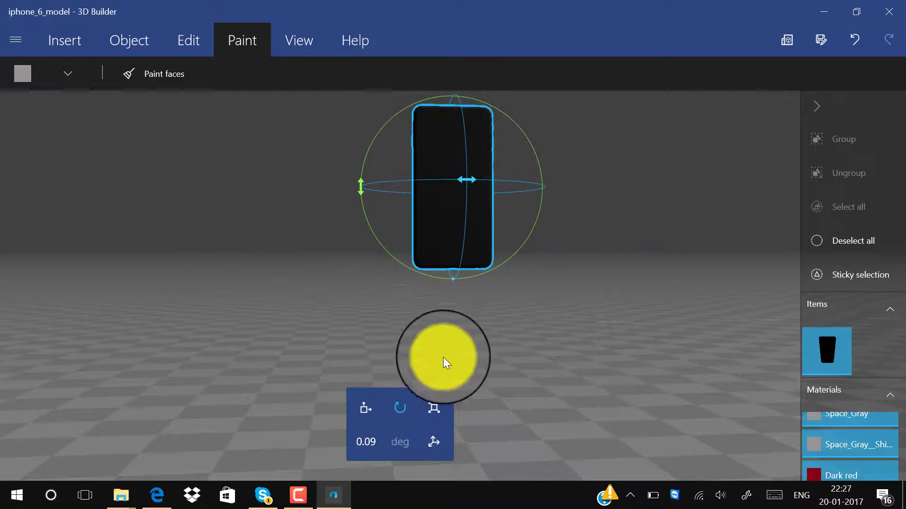
pyautogui.moveTo(443, 356); pyautogui.dragTo(360, 416)
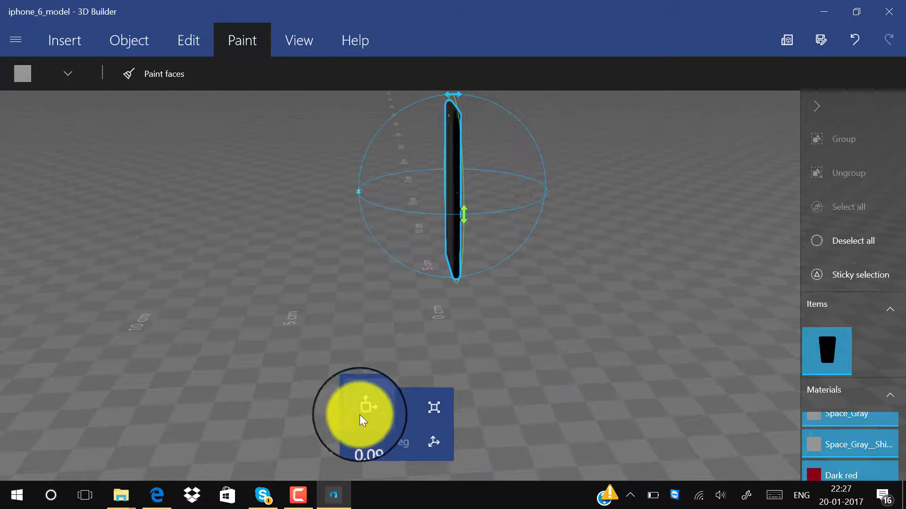
pyautogui.moveTo(358, 416); pyautogui.dragTo(514, 242)
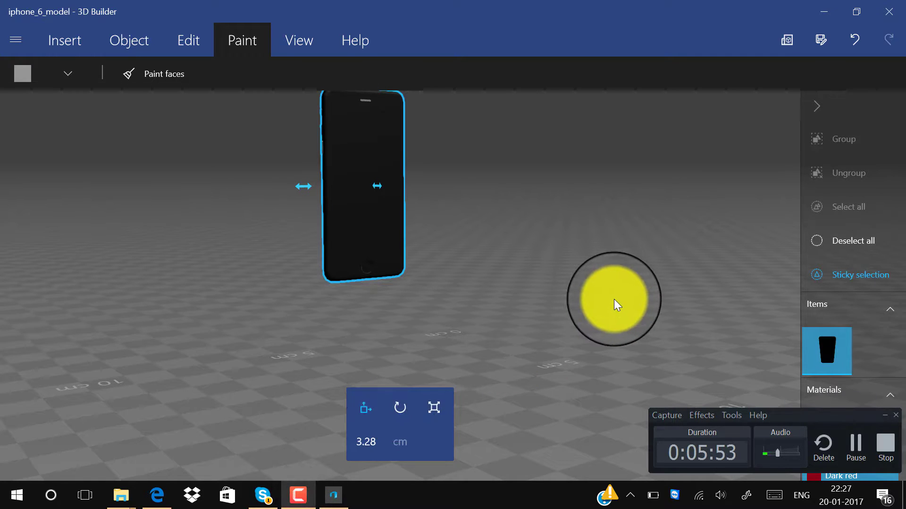
pyautogui.moveTo(614, 299); pyautogui.dragTo(427, 182)
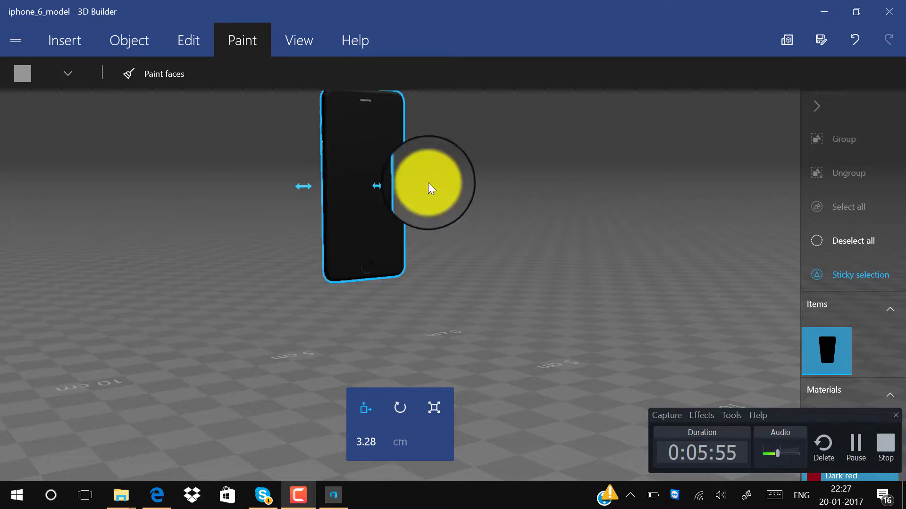